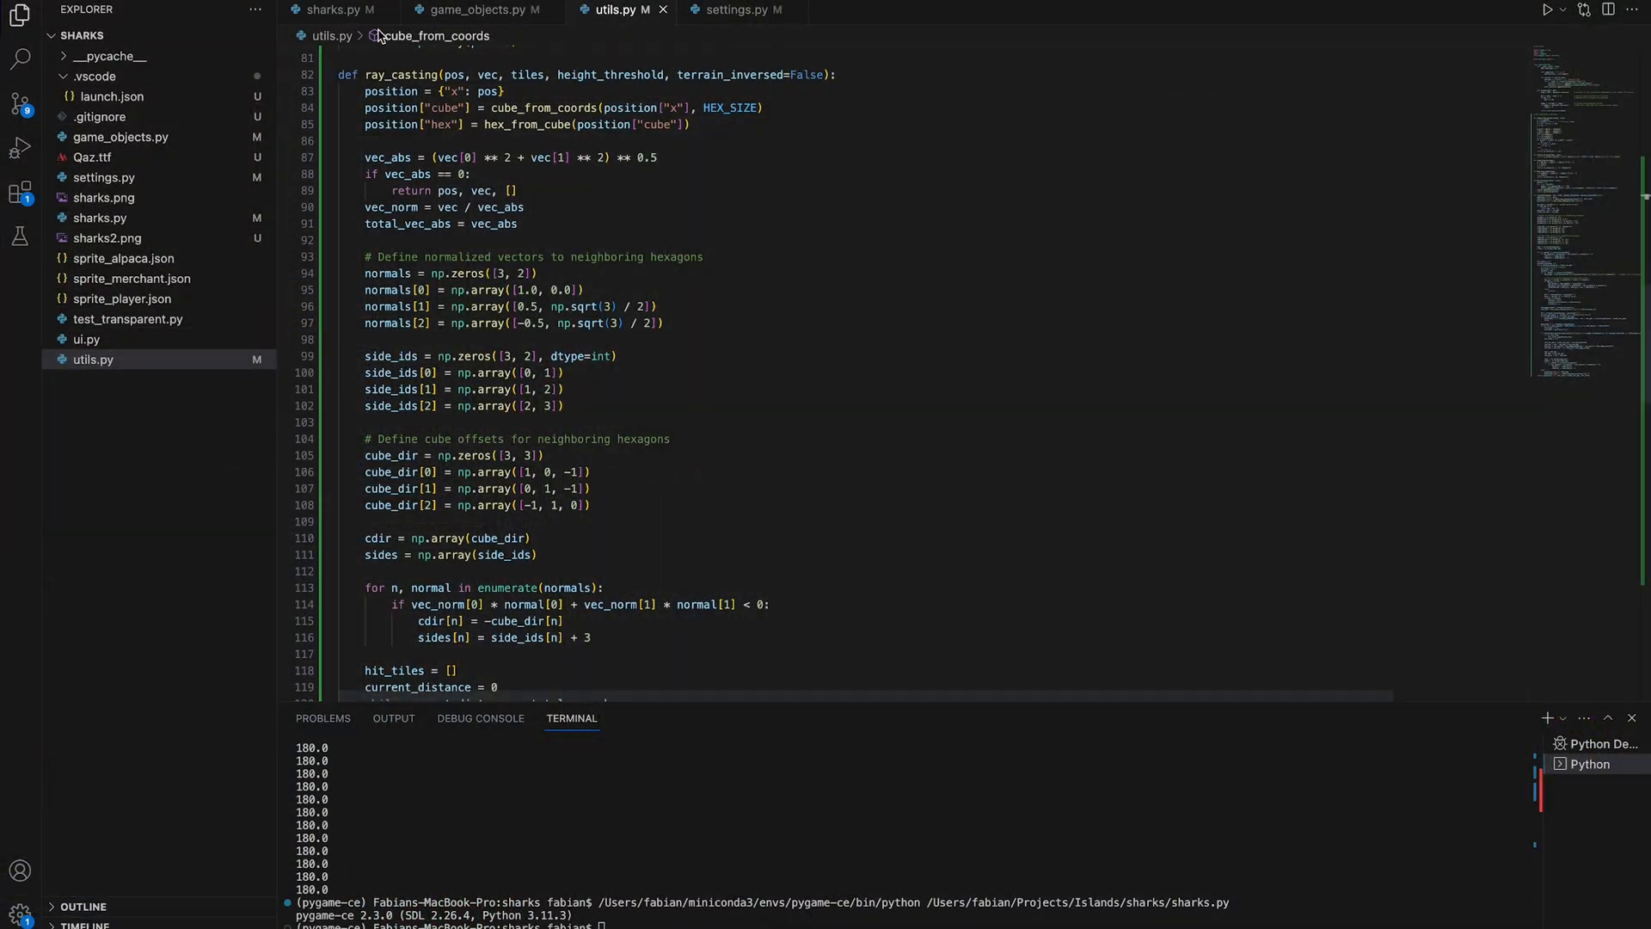
Switch from utils.py to the main sharks.py file to review the Game class setup
click(336, 9)
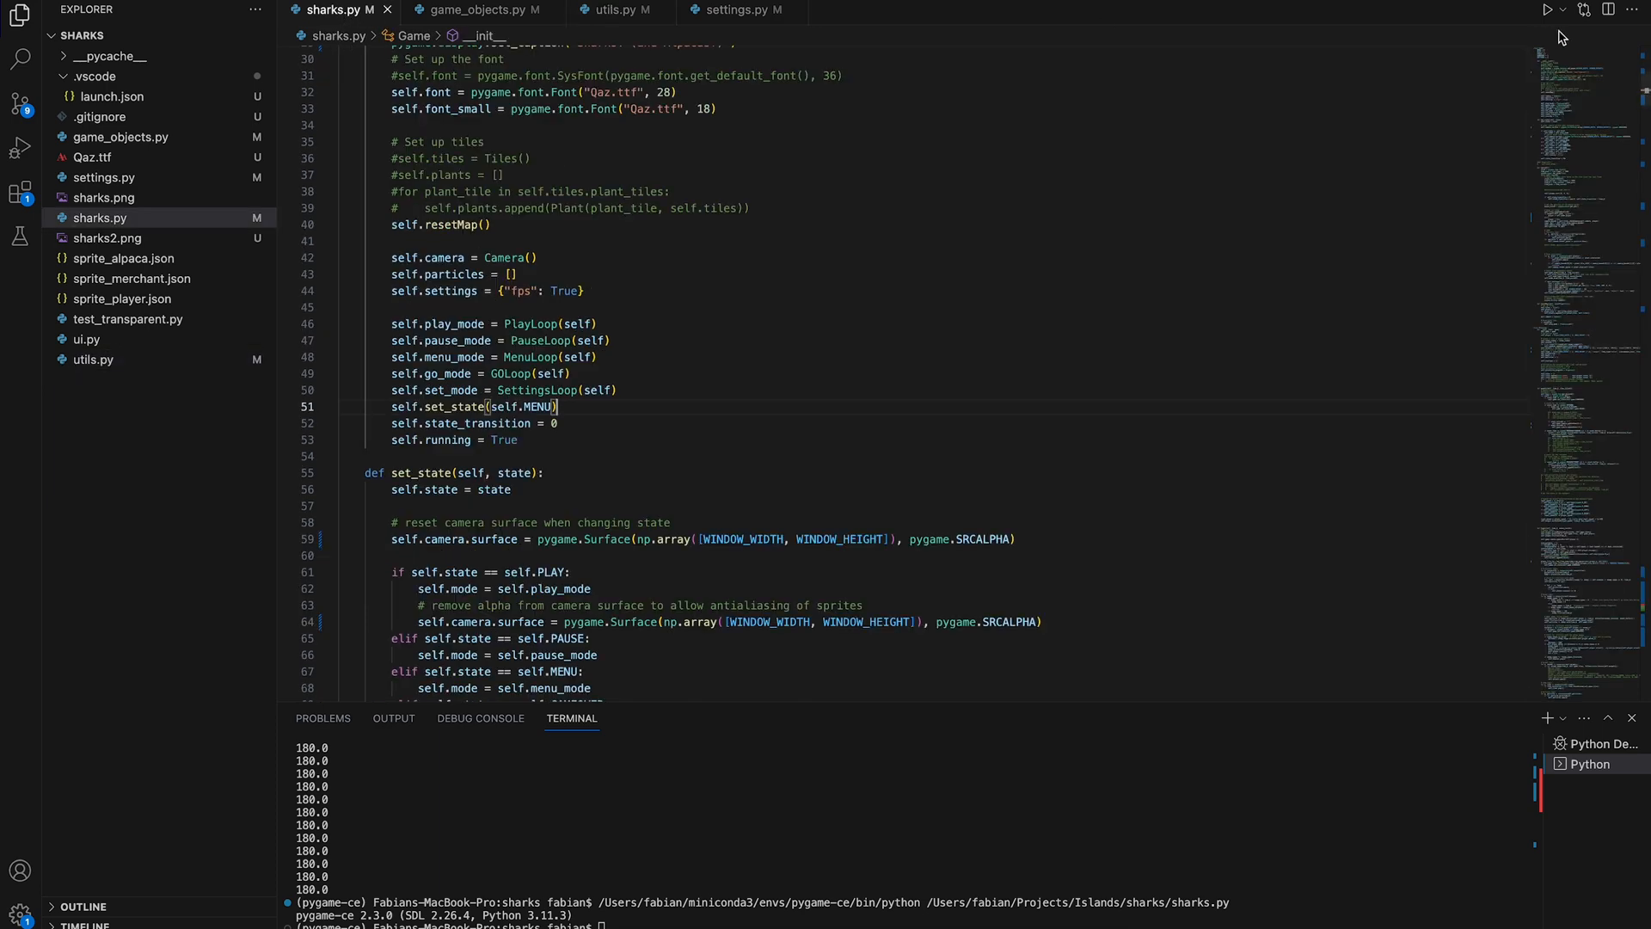